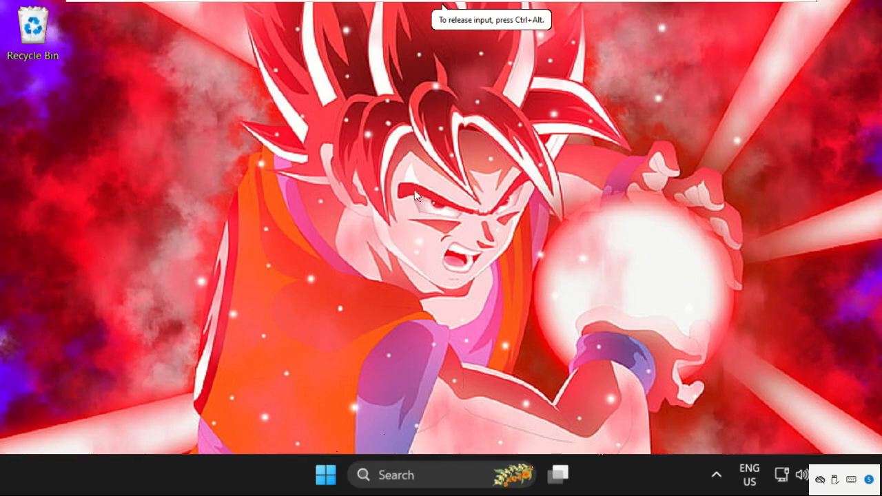
pyautogui.moveTo(338, 298)
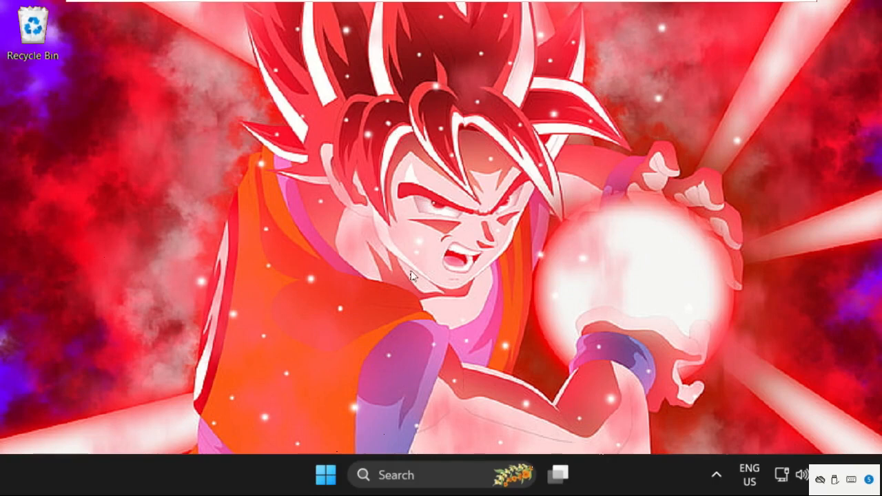
pyautogui.moveTo(406, 445)
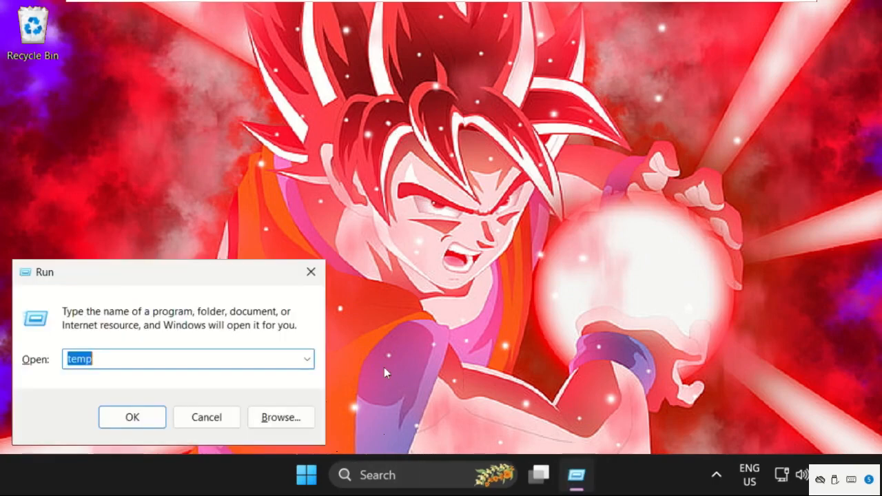
# - Open C:\Windows\Temp from the Run prompt and delete its two items
pyautogui.moveTo(45, 272); pyautogui.dragTo(319, 156)
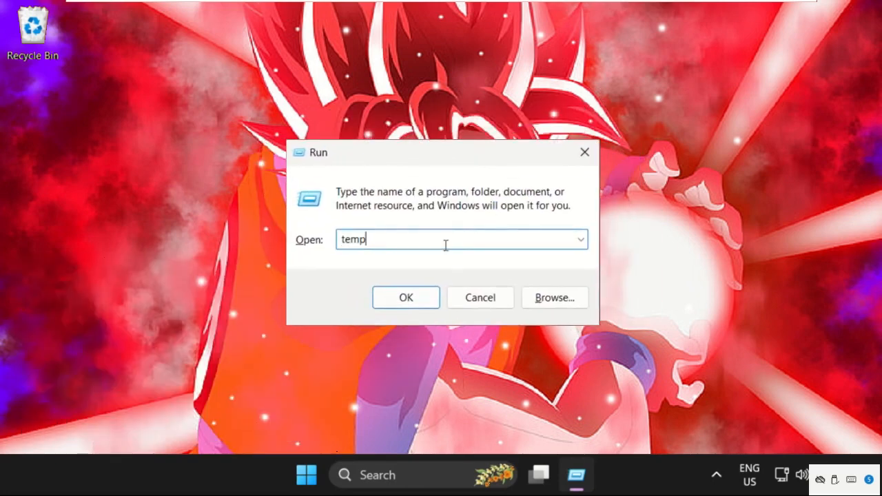
pyautogui.press('Backspace')
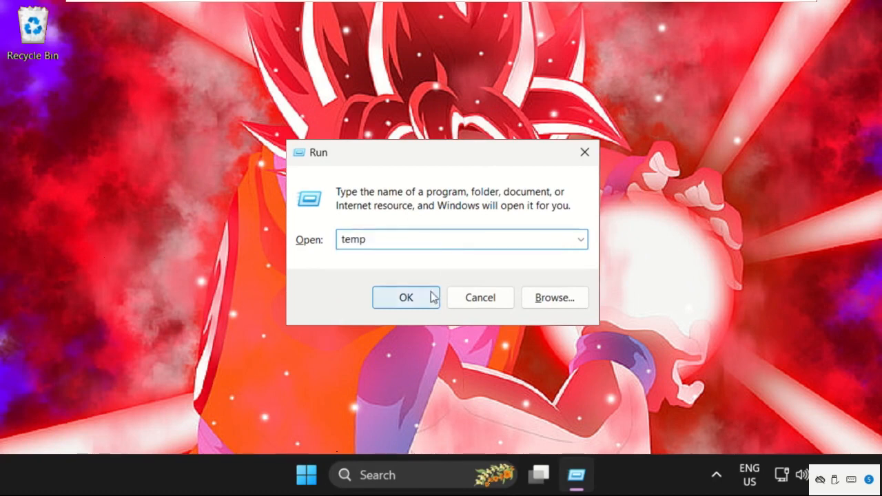
pyautogui.click(405, 297)
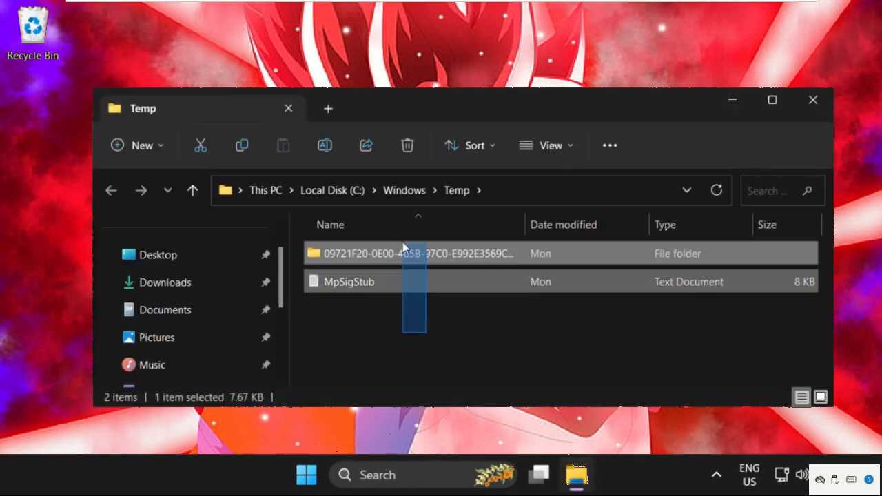
pyautogui.rightClick(418, 253)
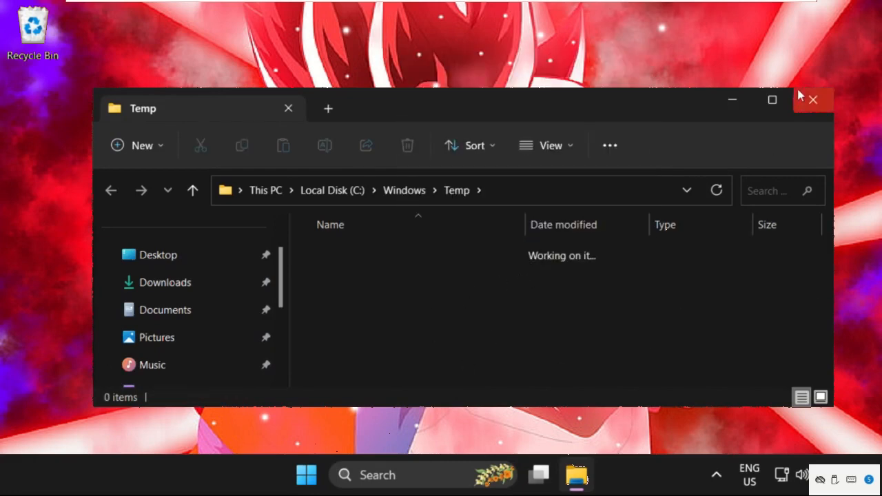
# - Open %temp% from Run and delete its files, skipping those still in use
pyautogui.click(812, 100)
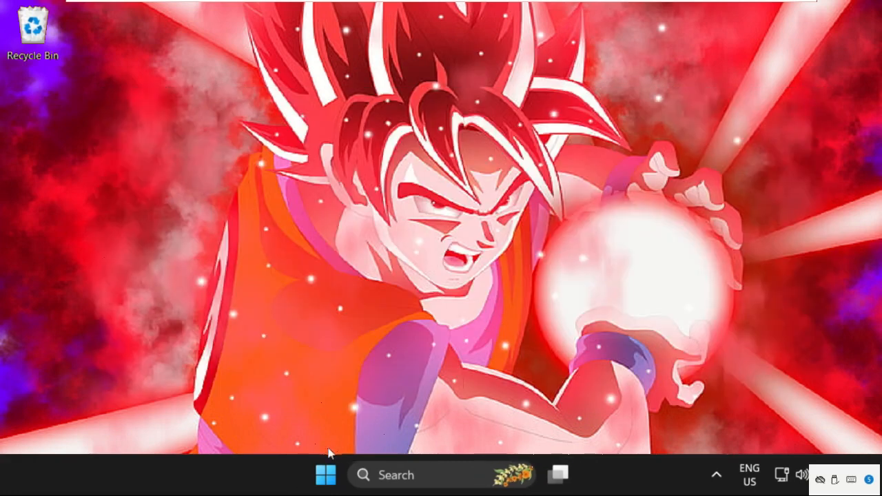
pyautogui.rightClick(325, 474)
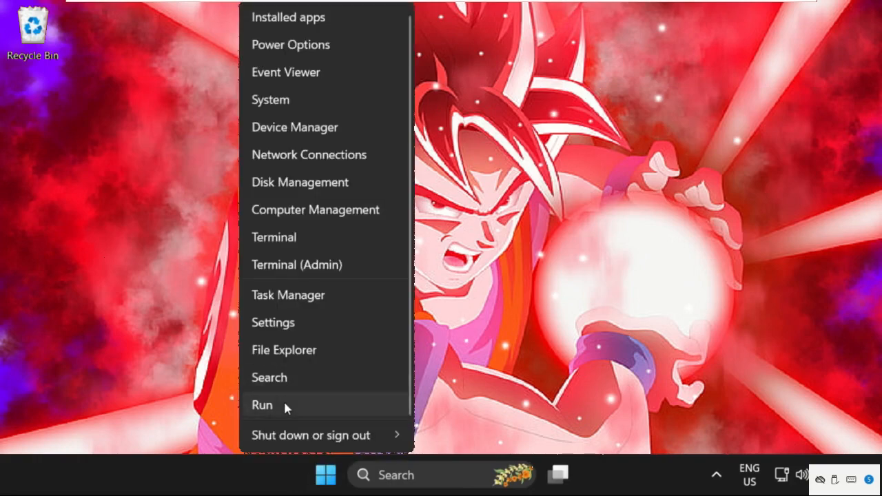
pyautogui.click(262, 404)
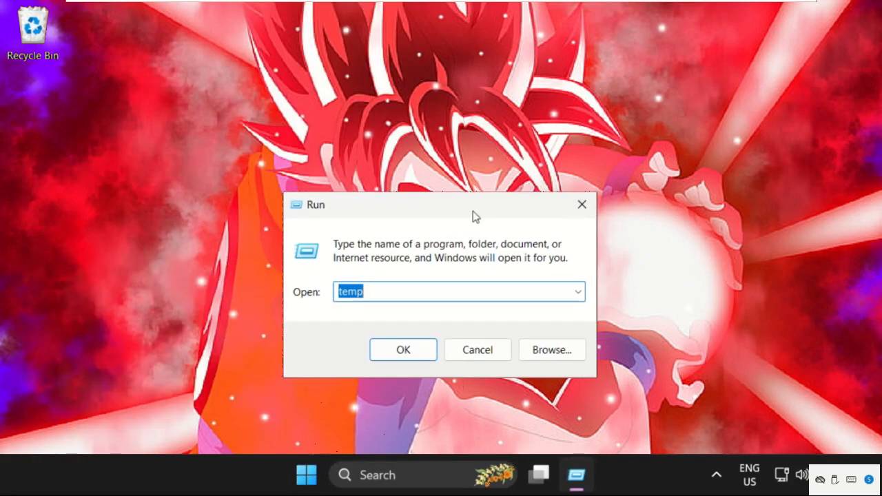
pyautogui.write('%te')
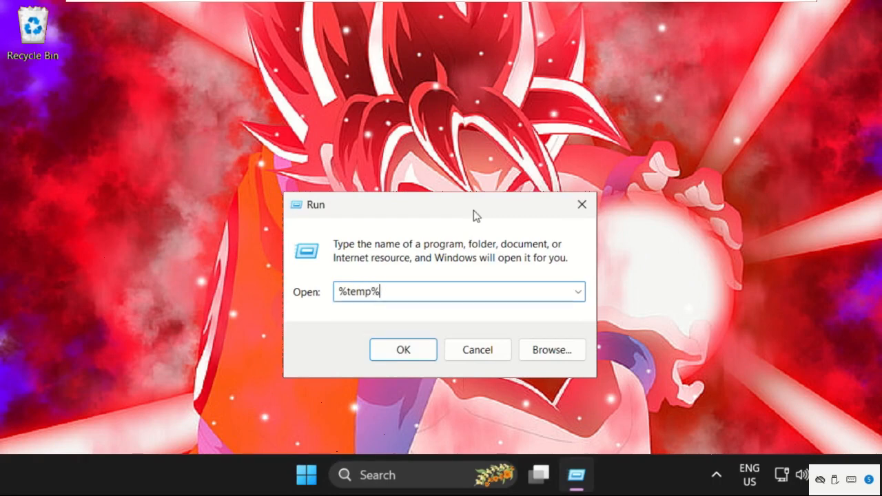
pyautogui.click(402, 349)
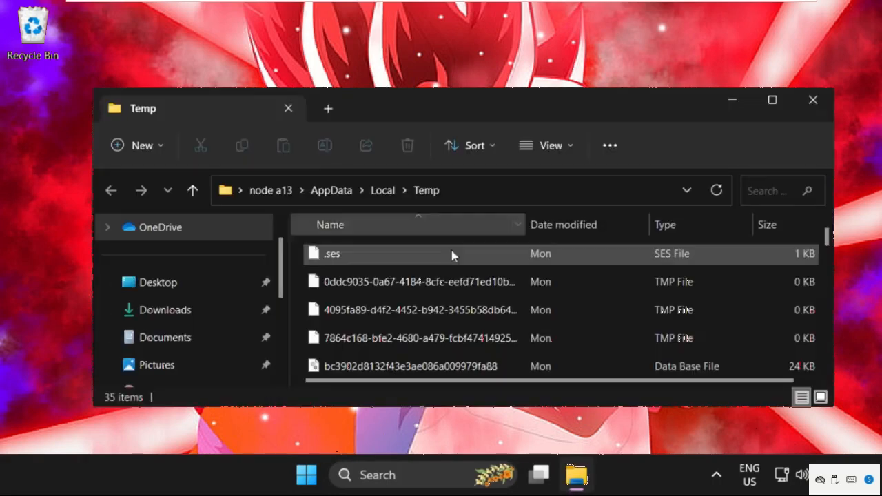
pyautogui.click(420, 310)
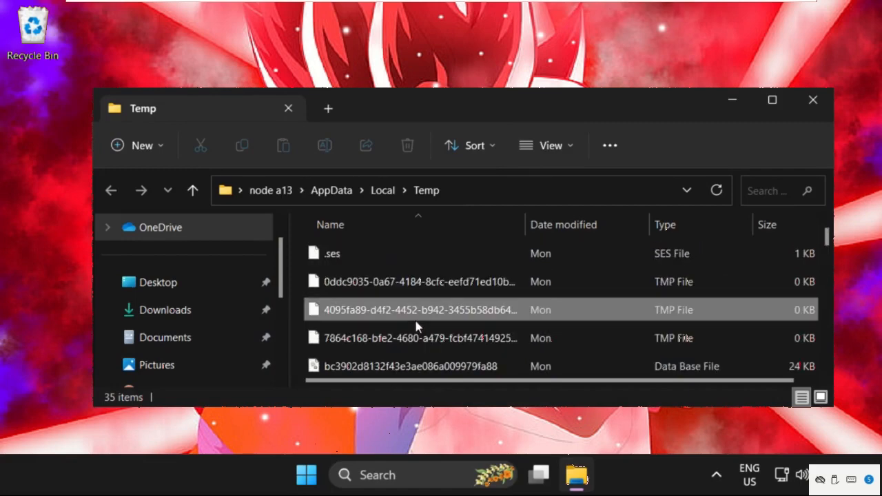
pyautogui.rightClick(417, 310)
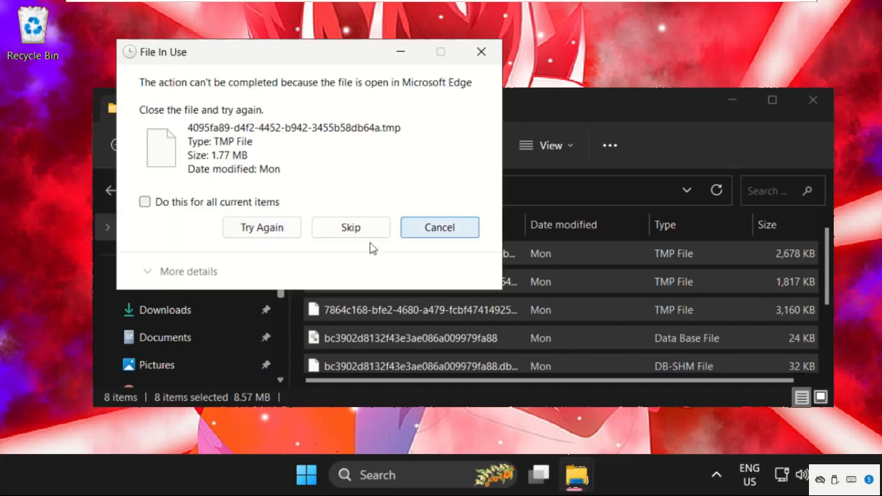
pyautogui.click(350, 227)
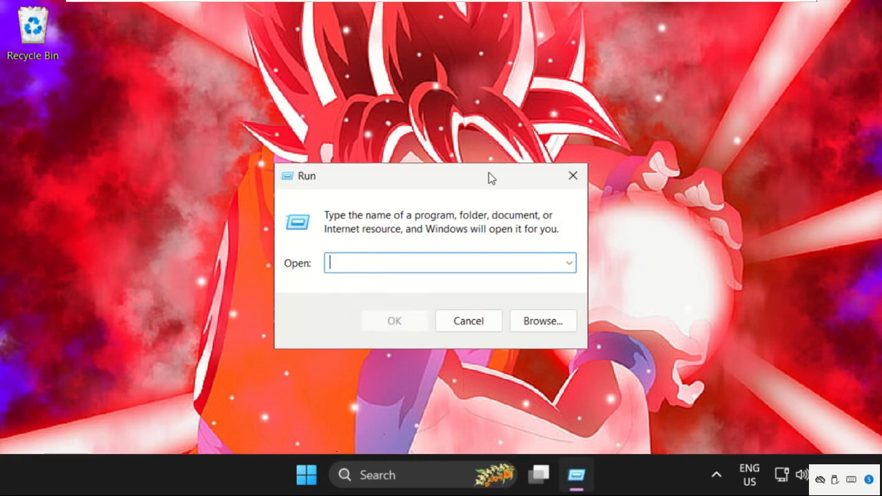
# - Open C:\Windows\Prefetch from Run, which is already empty
pyautogui.write('prefetc')
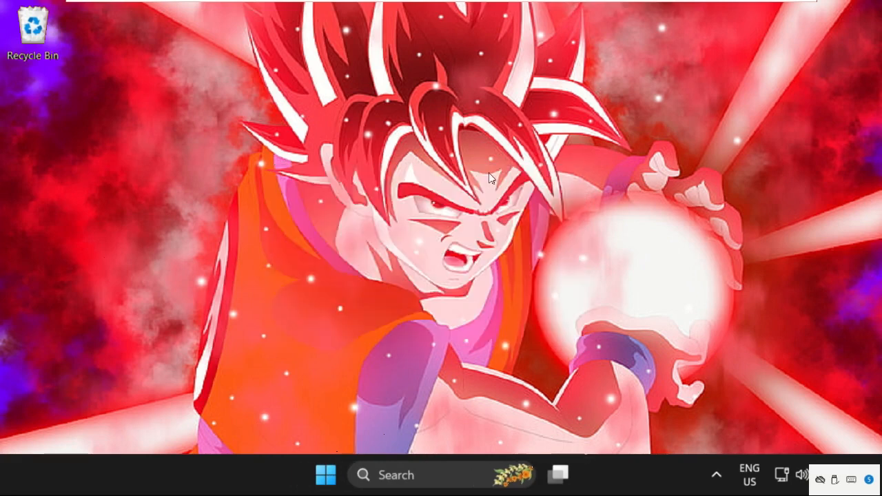
pyautogui.click(558, 475)
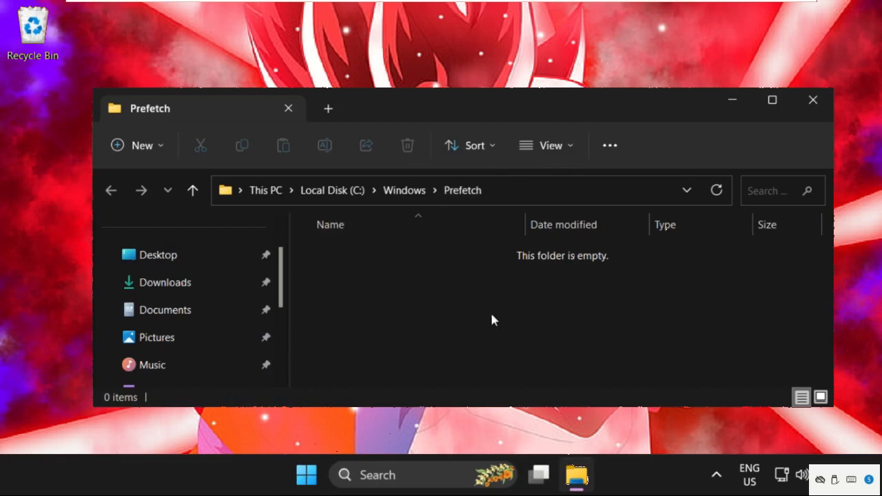
pyautogui.moveTo(451, 324)
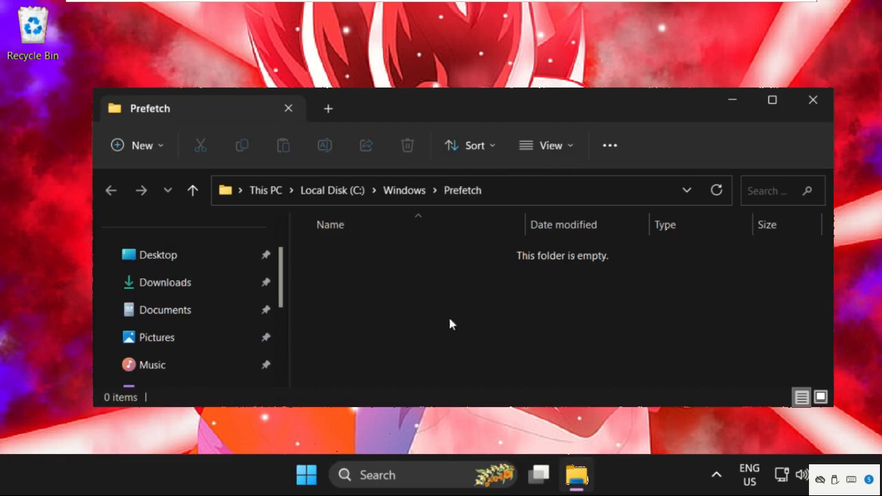
pyautogui.moveTo(403, 310)
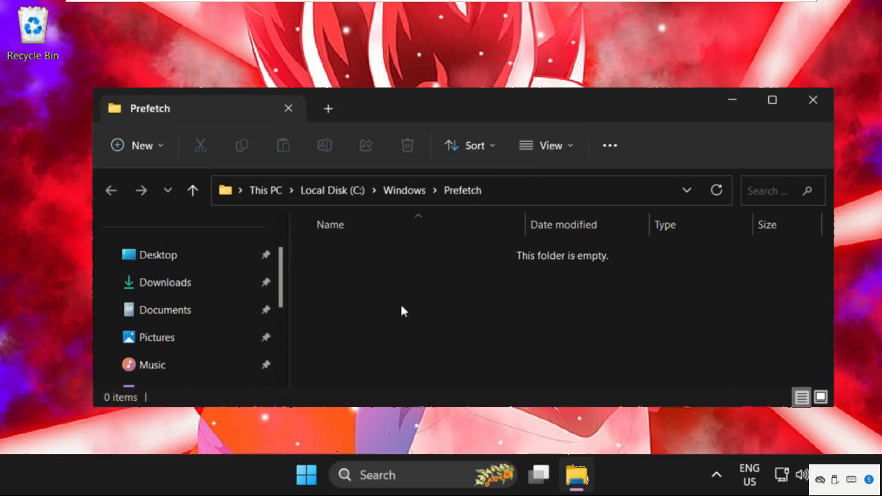
# - Open Control Panel via taskbar search and go to System and Security > Power Options
pyautogui.click(812, 100)
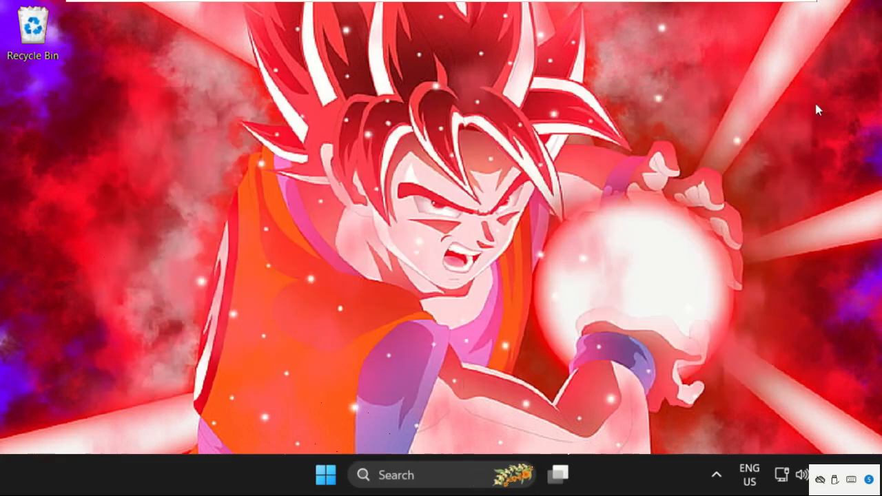
pyautogui.moveTo(350, 445)
pyautogui.write('c')
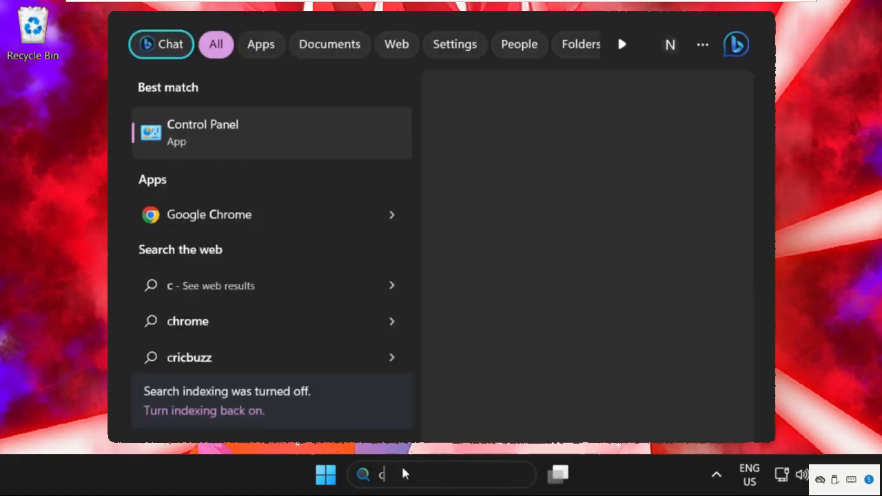
pyautogui.write('ontr')
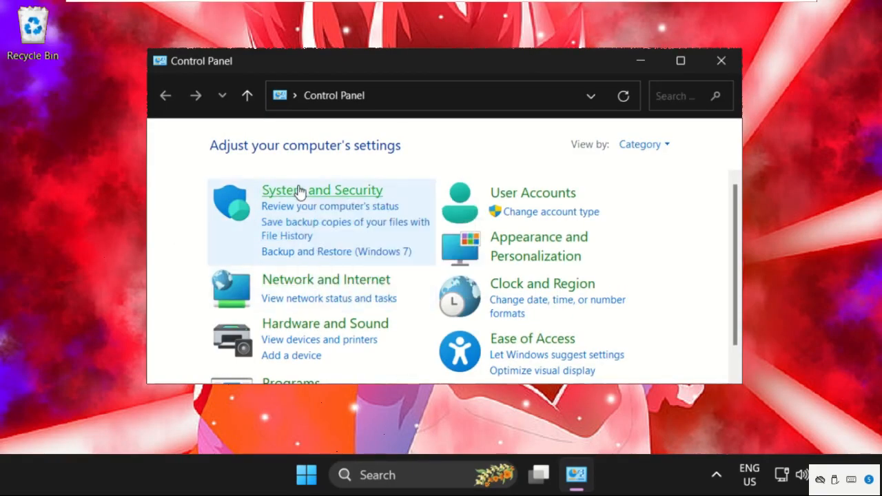
pyautogui.click(322, 190)
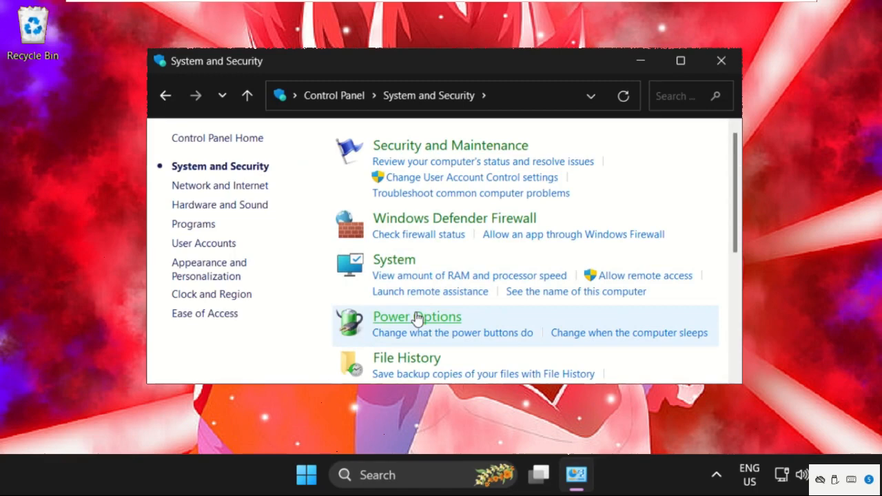
pyautogui.click(416, 316)
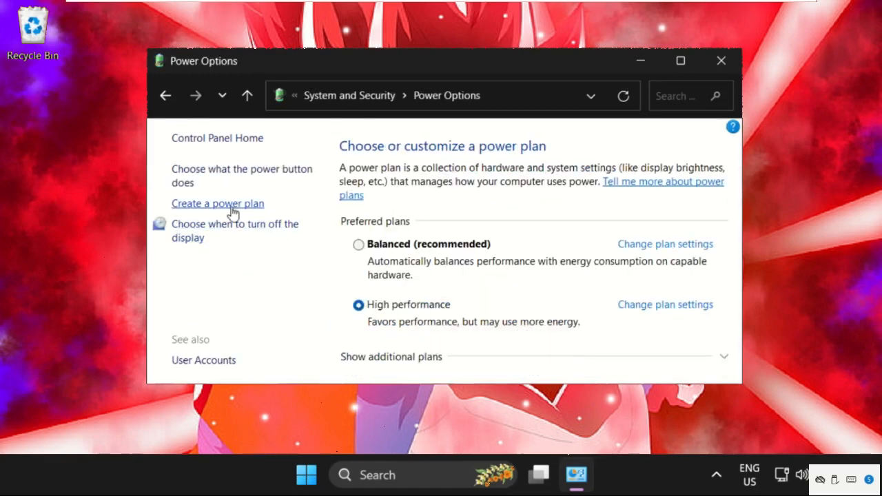
# - Create a High performance-based power plan named FPS, then close Power Options
pyautogui.click(217, 203)
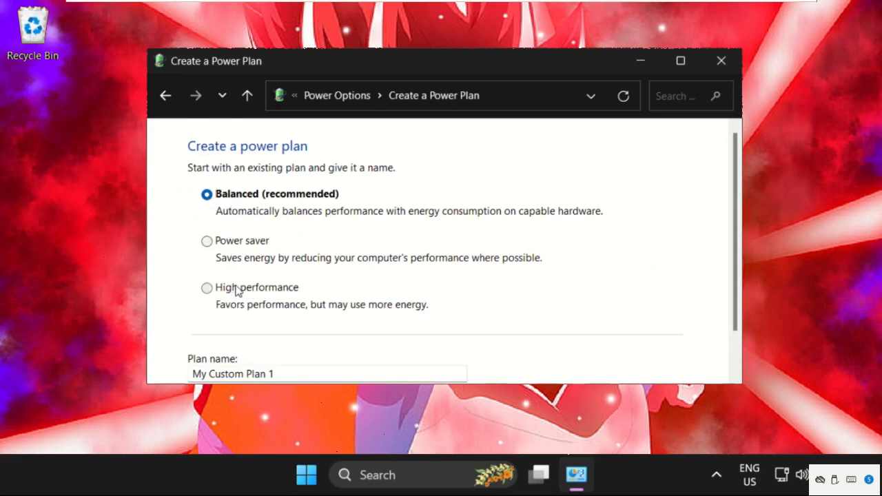
pyautogui.click(206, 288)
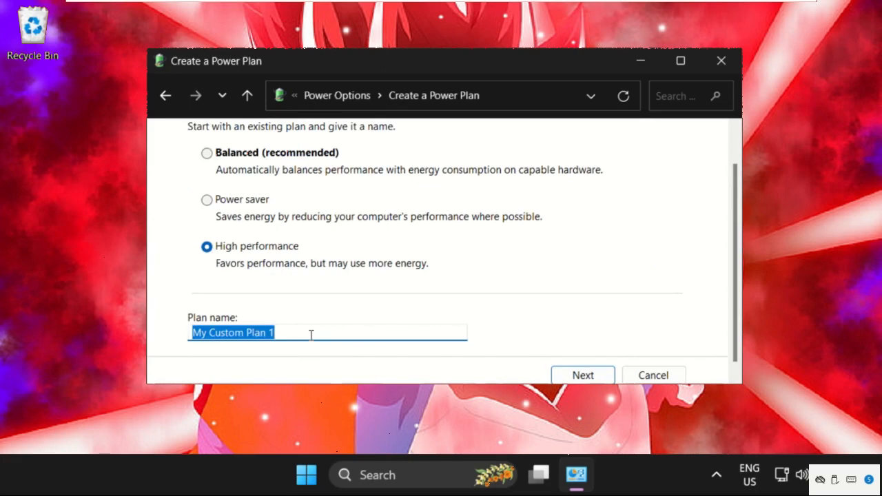
pyautogui.write('FPS')
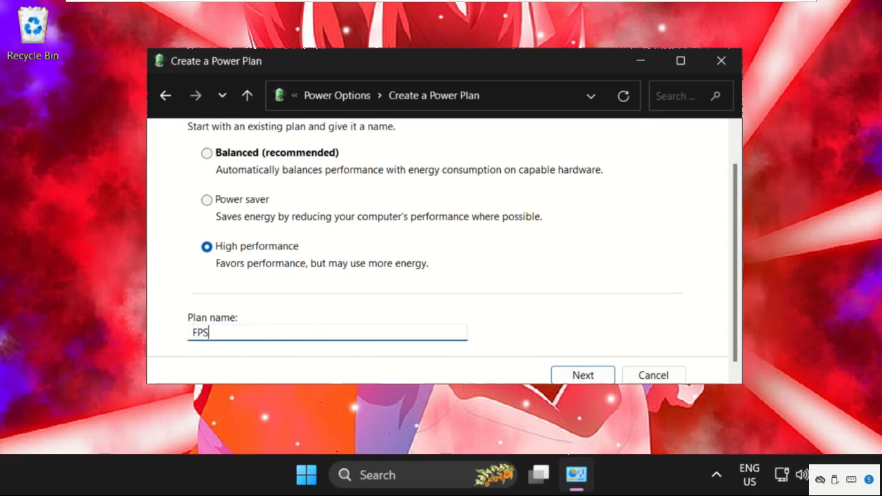
pyautogui.click(582, 375)
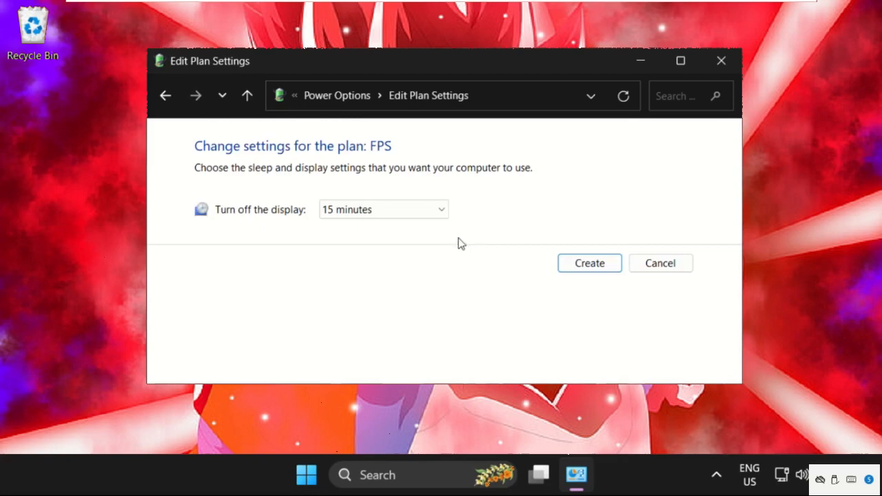
pyautogui.click(383, 209)
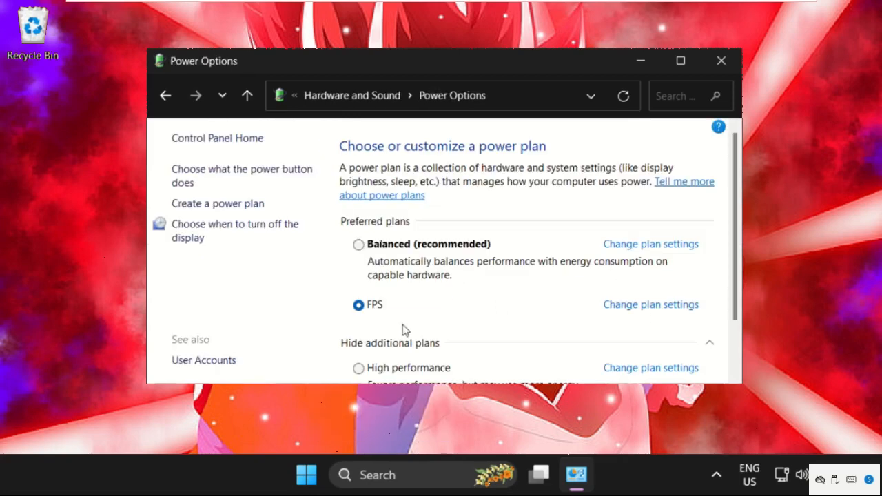
pyautogui.moveTo(721, 61)
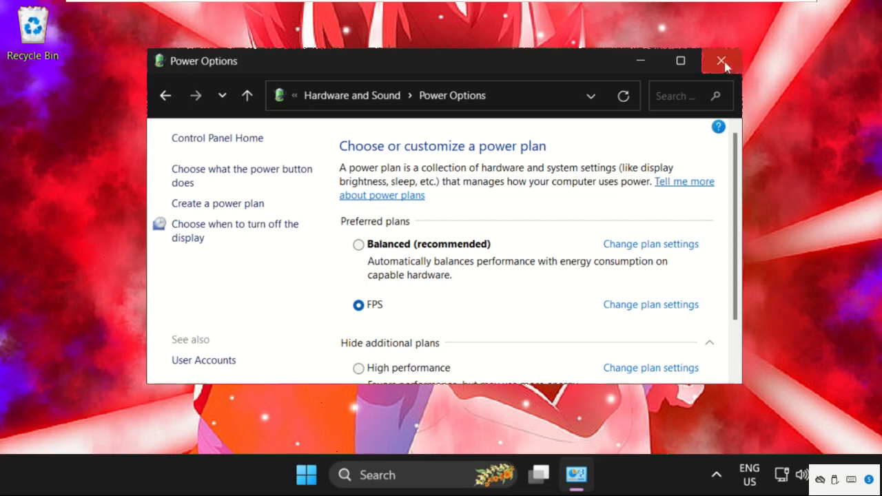
pyautogui.click(720, 60)
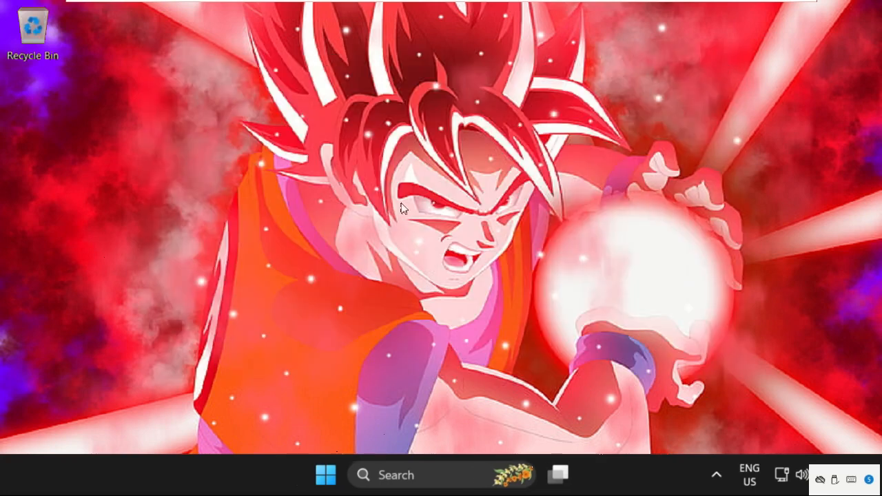
pyautogui.moveTo(613, 482)
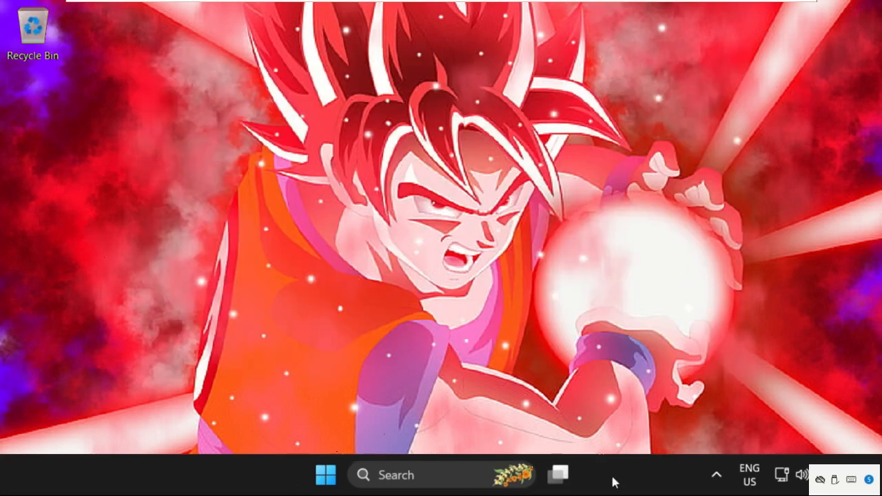
pyautogui.moveTo(524, 268)
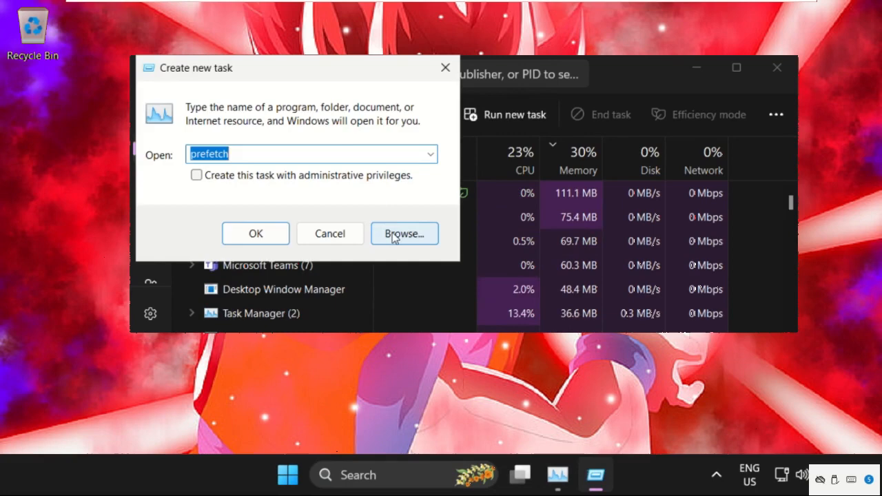
# - Browse to C:\Windows\System32\cmd.exe as Task Manager's new task program
pyautogui.click(404, 233)
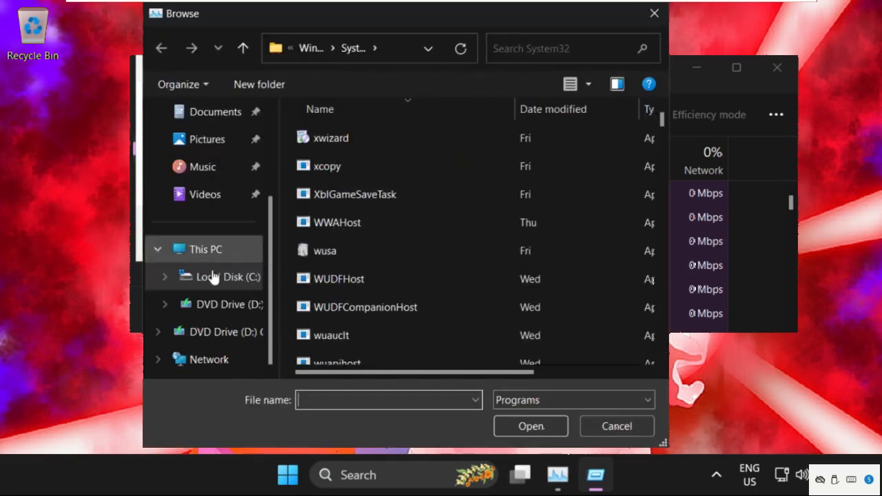
pyautogui.click(204, 249)
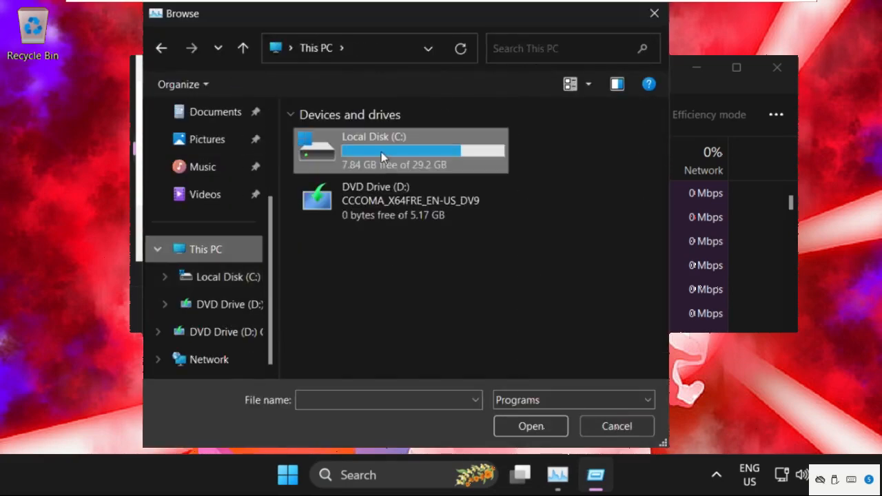
pyautogui.doubleClick(384, 150)
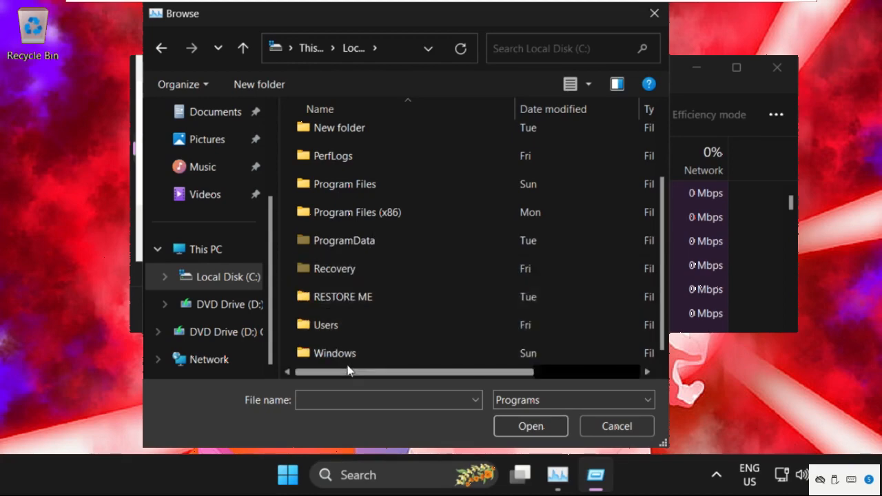
pyautogui.doubleClick(335, 353)
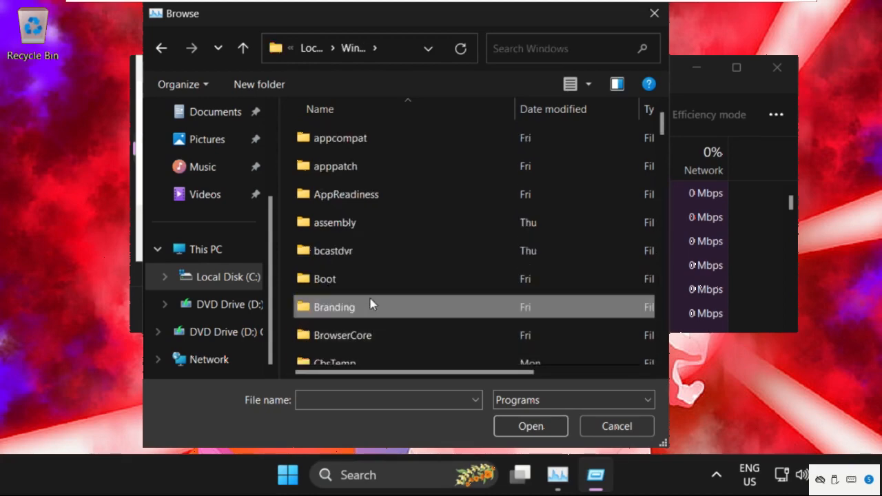
pyautogui.scroll(-3)
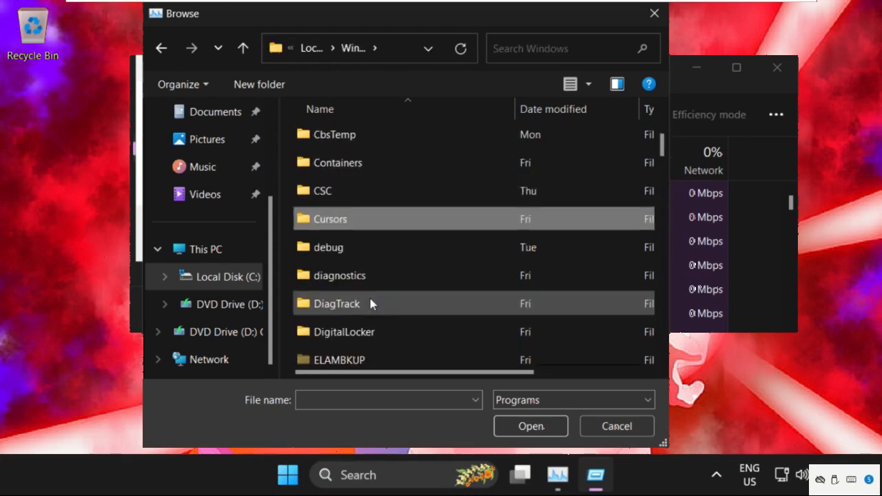
pyautogui.scroll(-3)
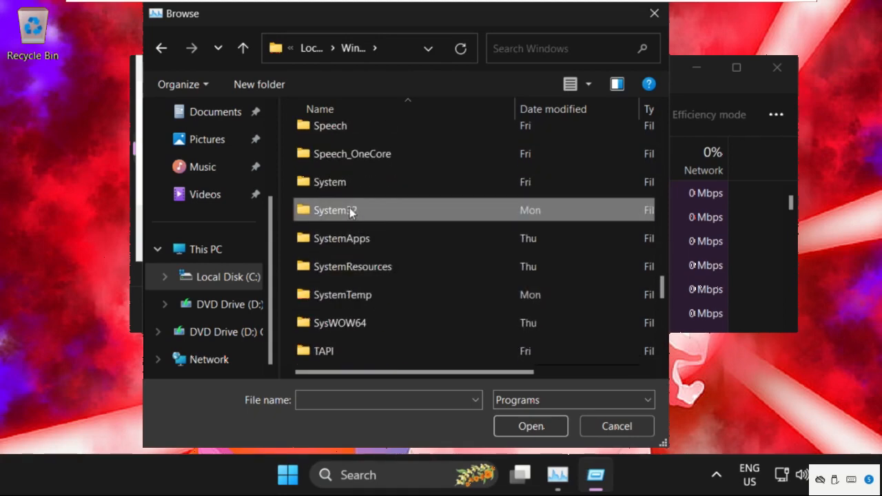
pyautogui.doubleClick(334, 209)
pyautogui.write('cttune')
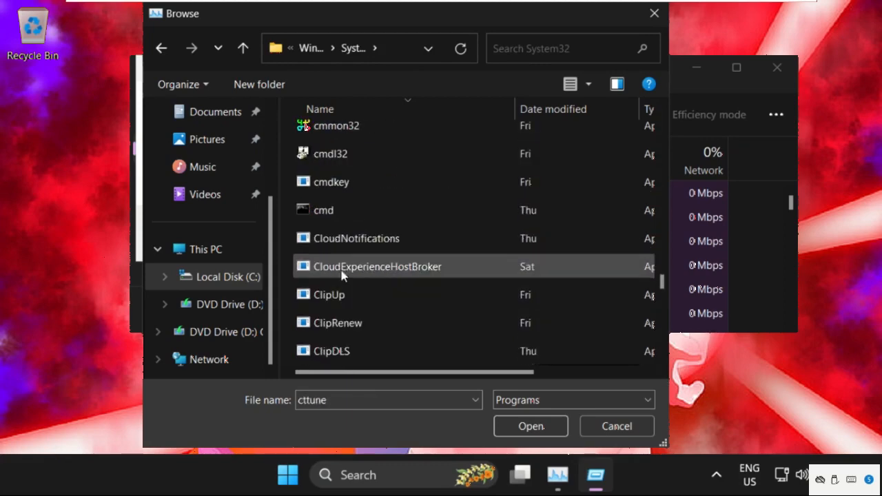
pyautogui.click(323, 210)
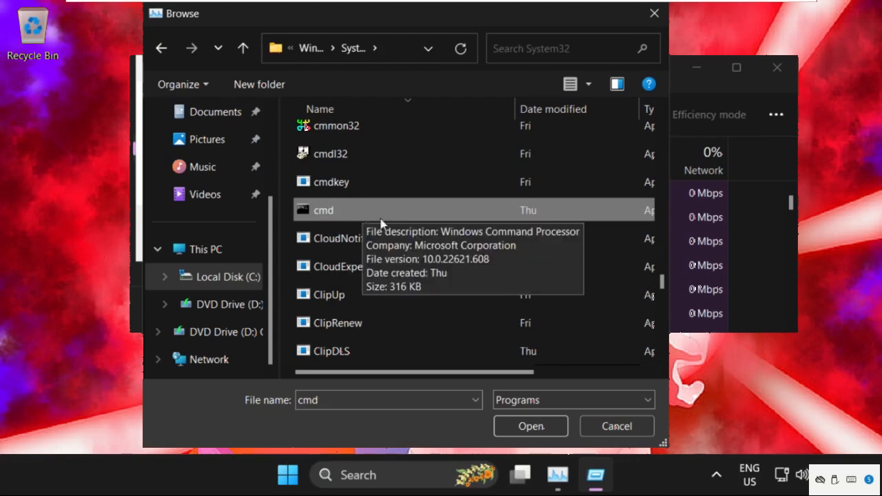
pyautogui.click(530, 426)
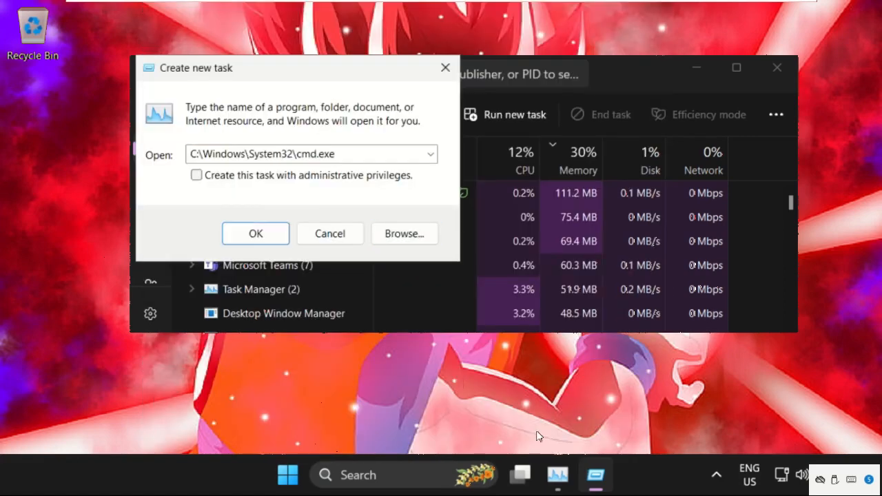
# - Launch cmd.exe from Task Manager with administrative privileges
pyautogui.click(196, 175)
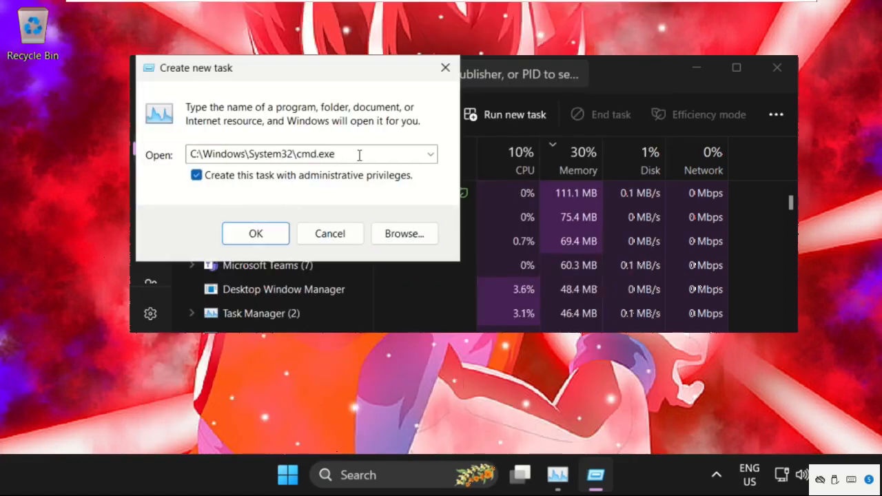
pyautogui.doubleClick(220, 154)
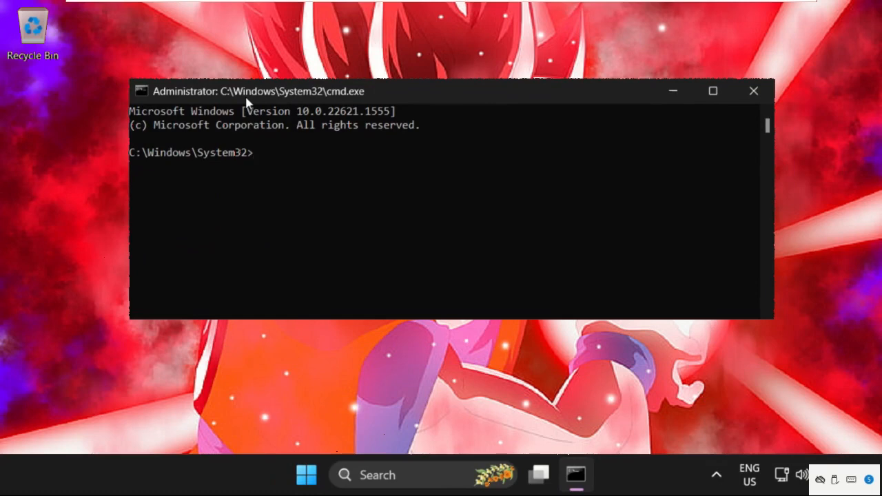
# - Run sfc /scanfile=c:\windows\system32\ieframe.dll in the admin Command Prompt
pyautogui.write('S')
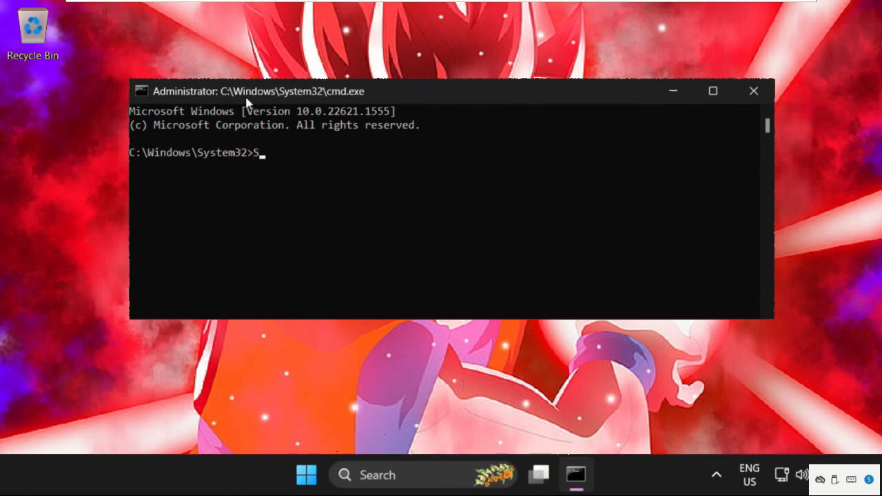
pyautogui.write('fc /s')
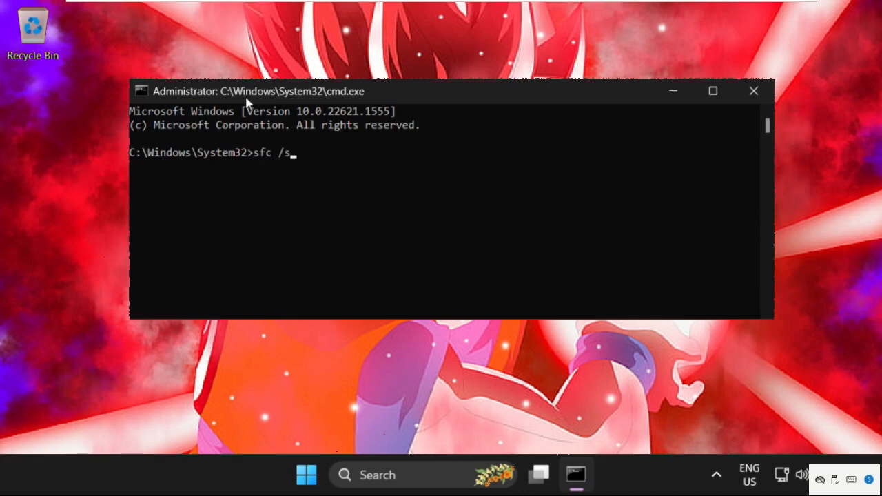
pyautogui.write('canf')
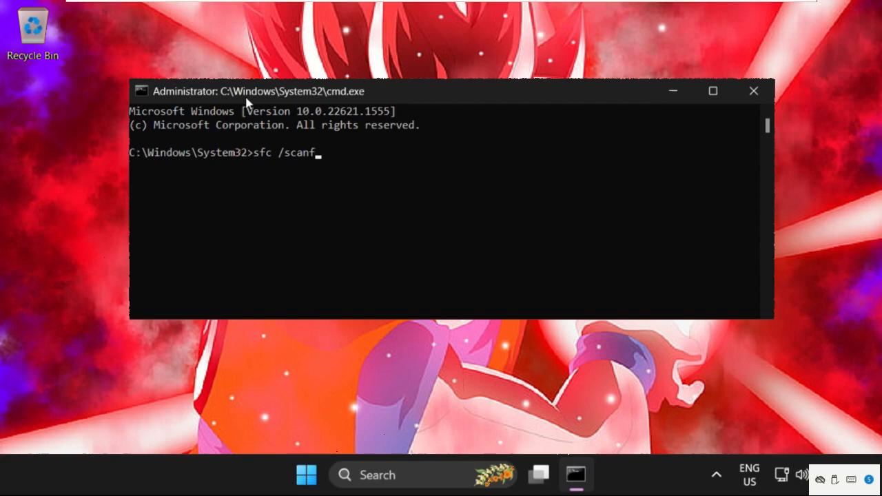
pyautogui.write('ile')
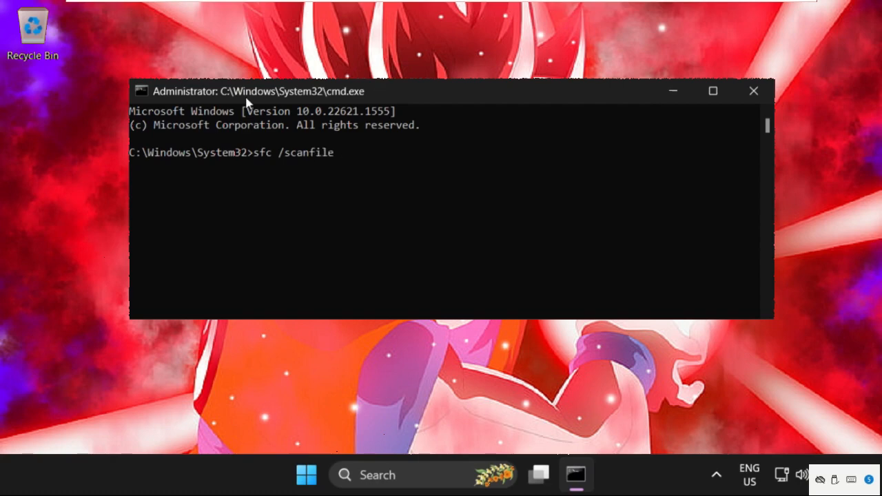
pyautogui.write('=')
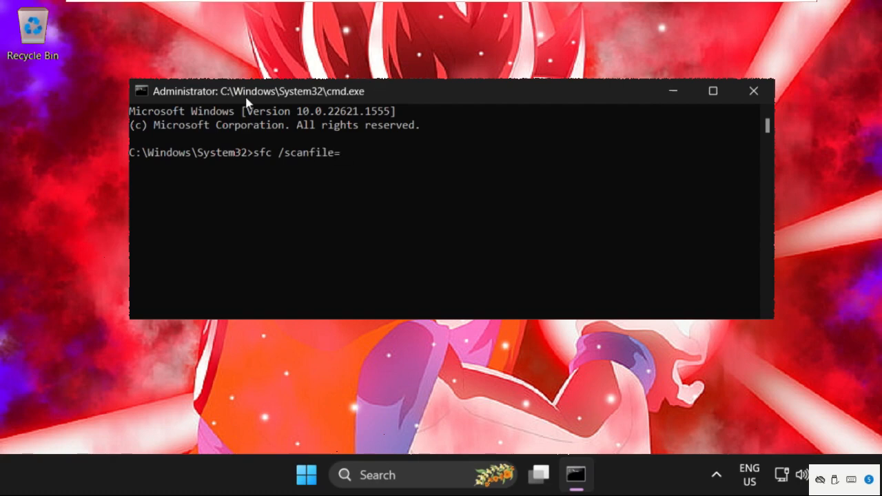
pyautogui.write('c:')
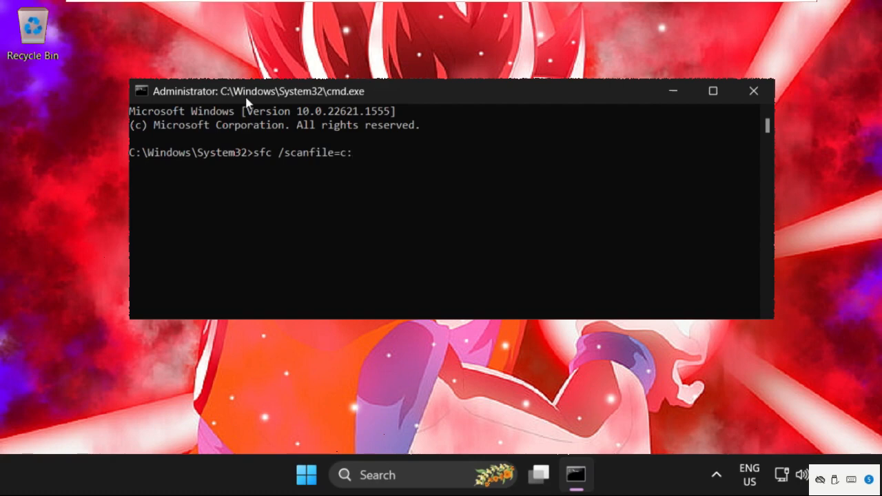
pyautogui.write('\\w')
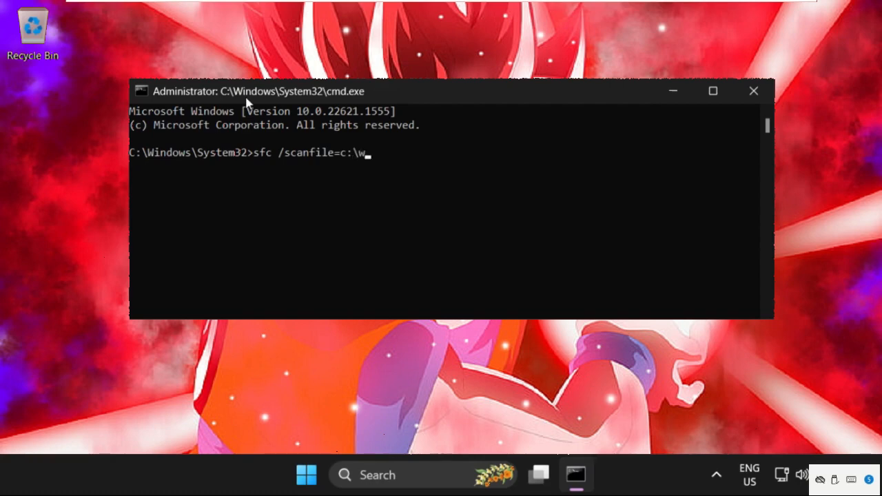
pyautogui.write('indows')
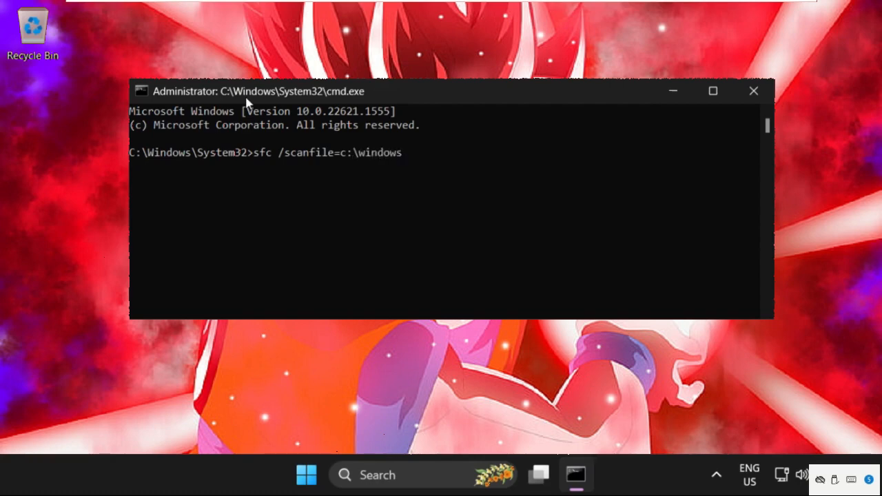
pyautogui.write('\\syste')
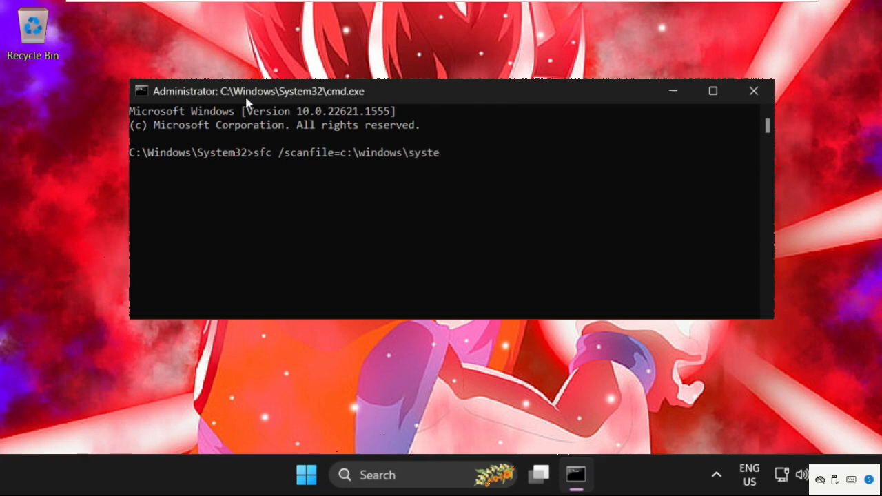
pyautogui.write('m32')
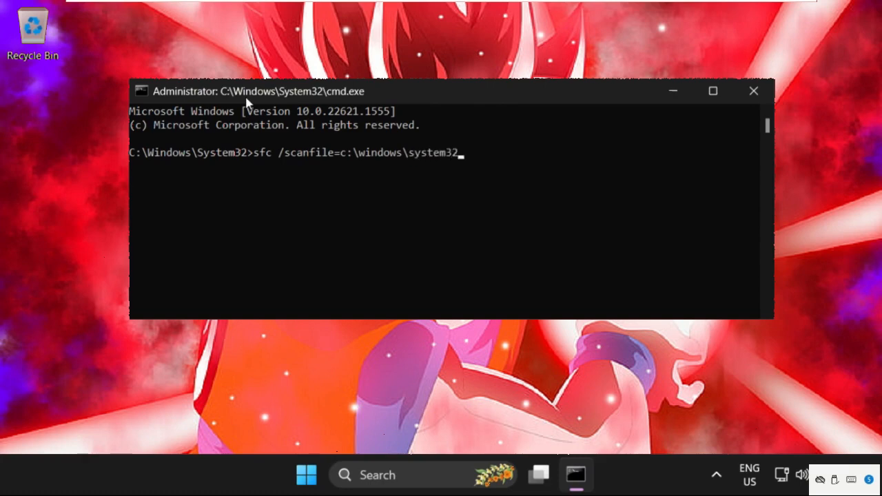
pyautogui.write('\\iefr')
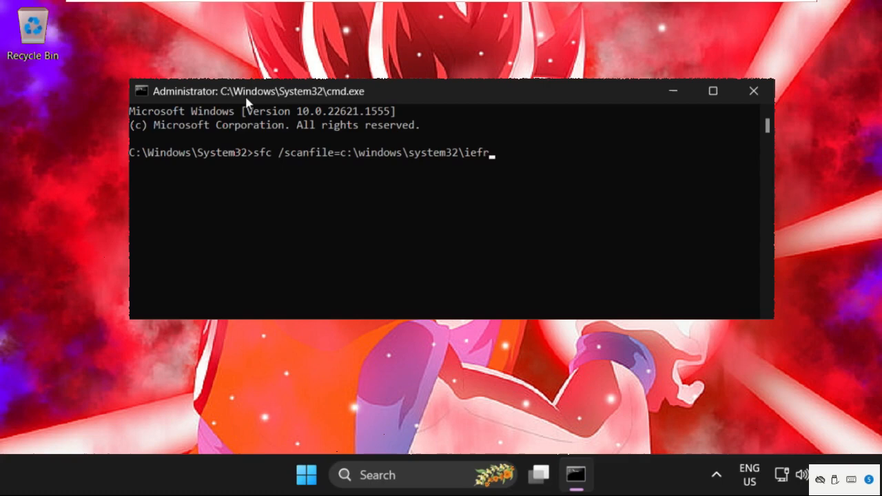
pyautogui.write('ame.d')
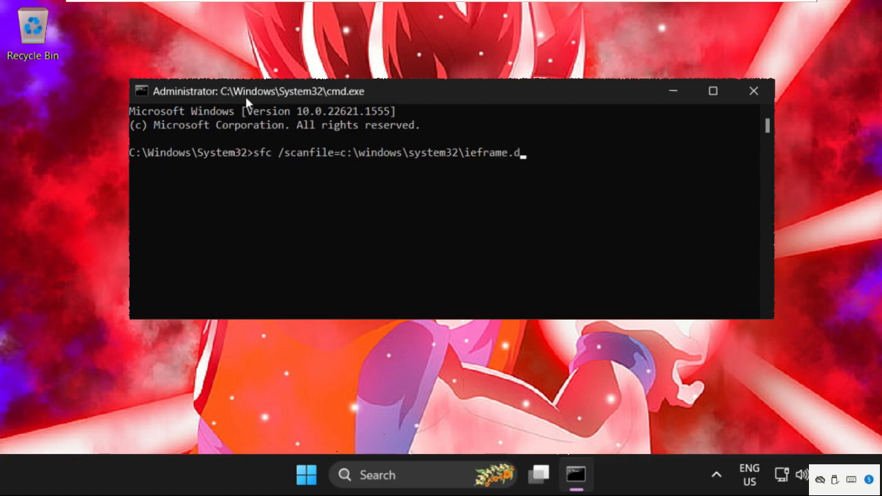
pyautogui.press('Enter')
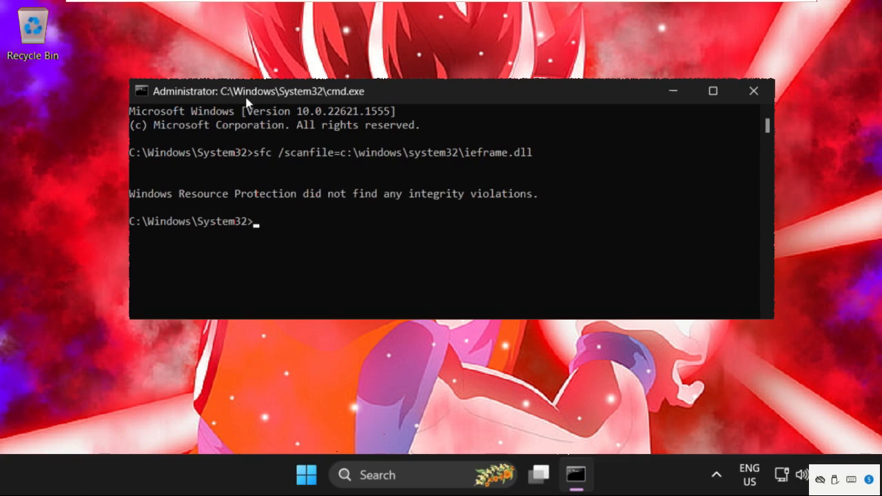
# - Run sfc /verifyfile=c:\windows\system32\ieframe.dll, fixing a typo, then type exit
pyautogui.write('sfc /s')
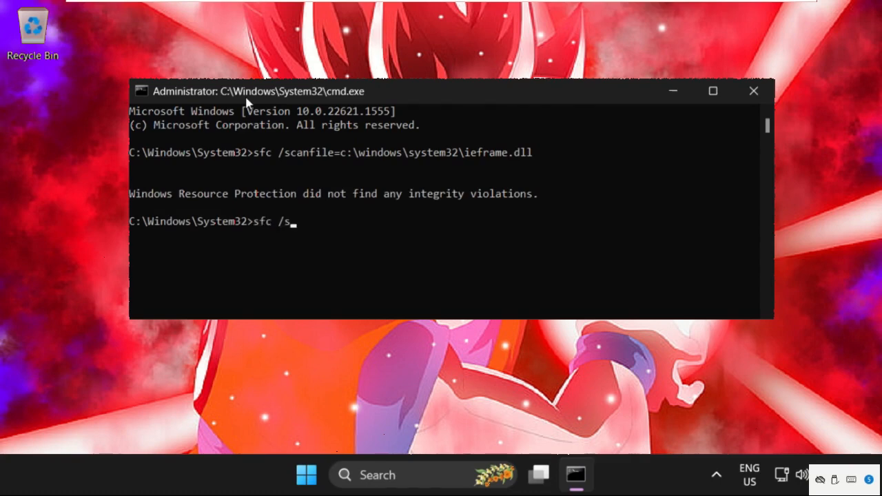
pyautogui.write('ve')
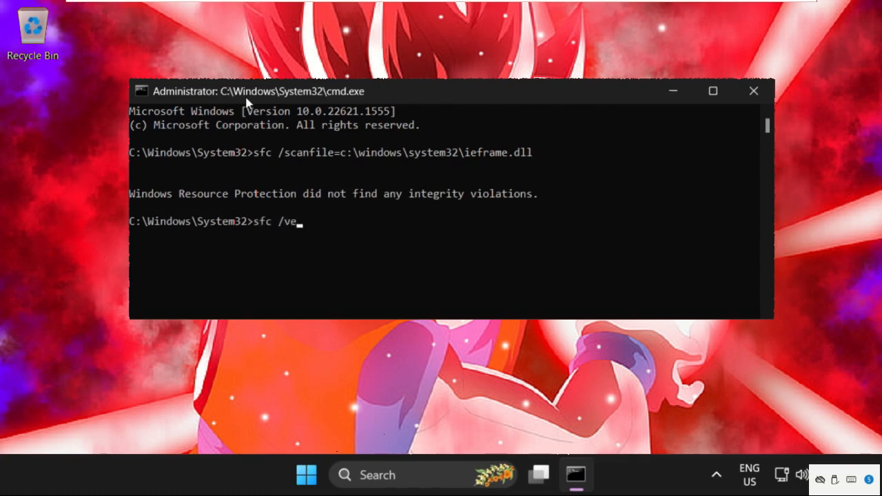
pyautogui.write('rif')
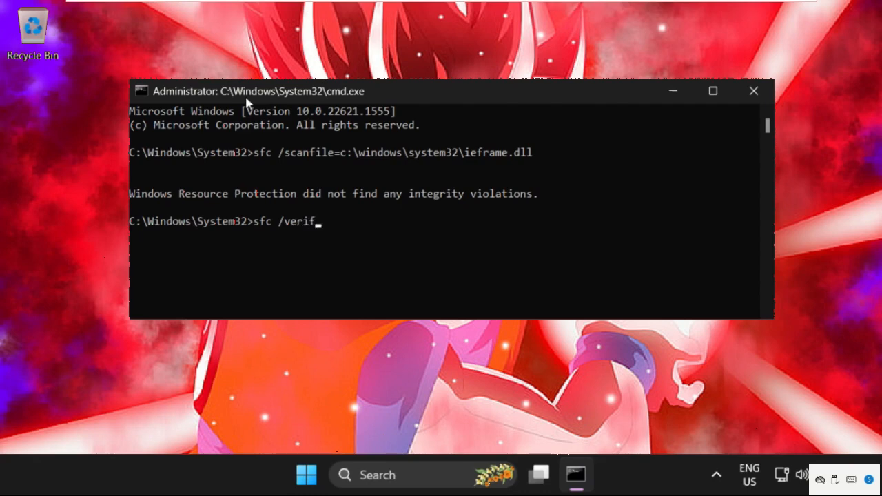
pyautogui.write('yfile')
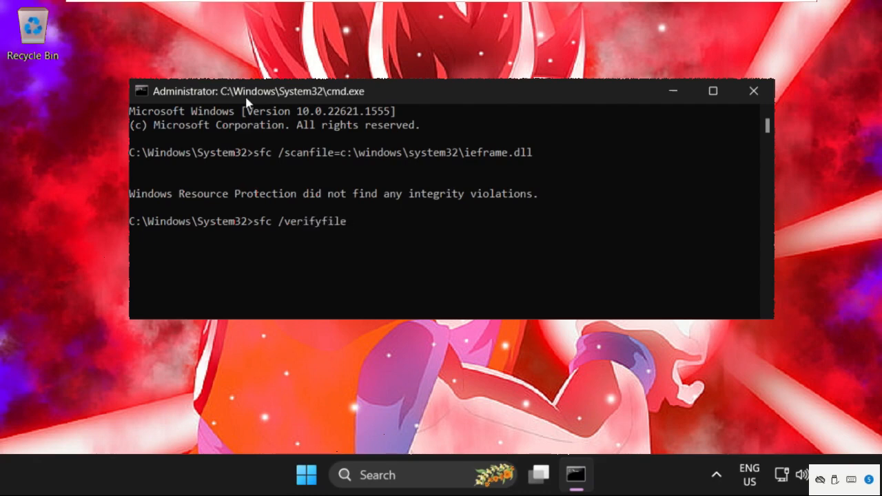
pyautogui.write('=c')
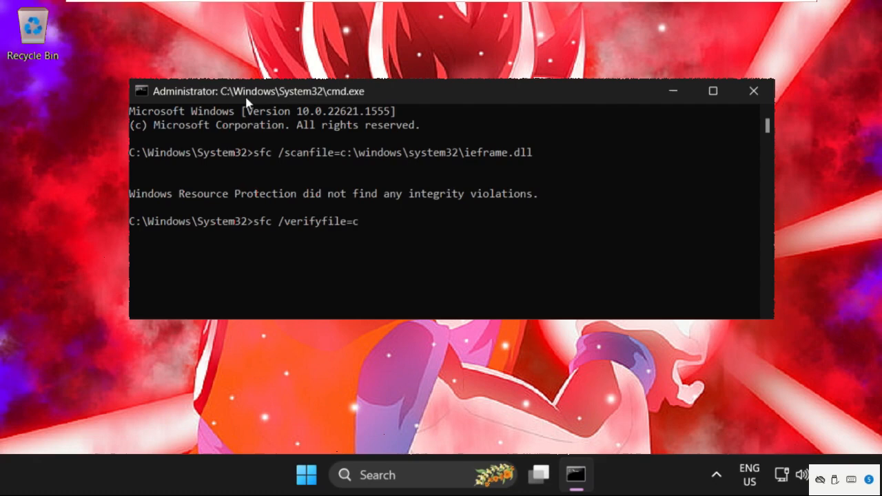
pyautogui.write(':\\')
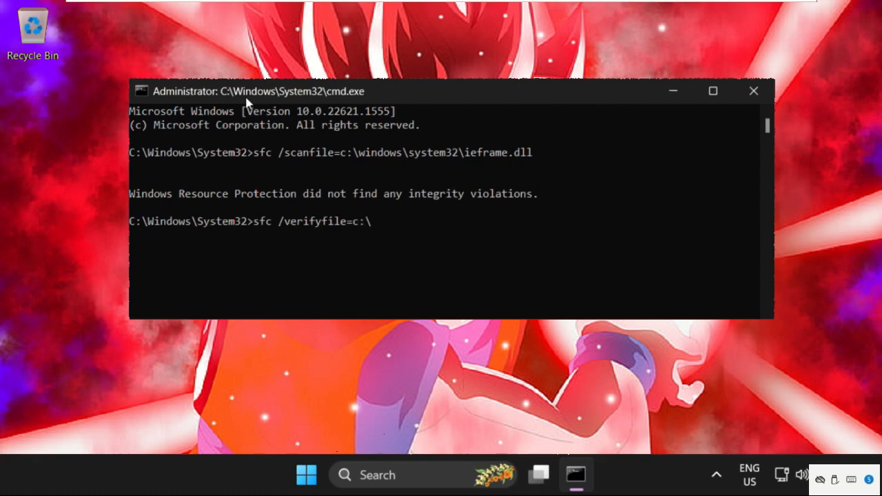
pyautogui.write('wind')
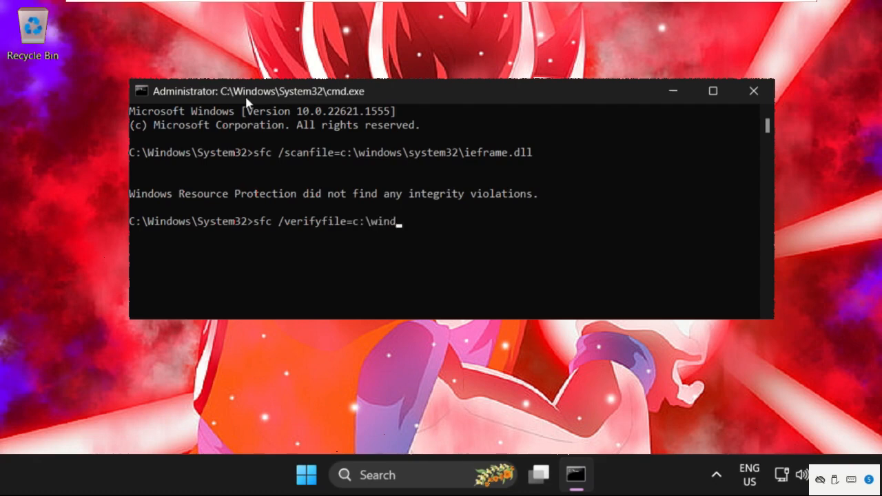
pyautogui.write('ows\\s')
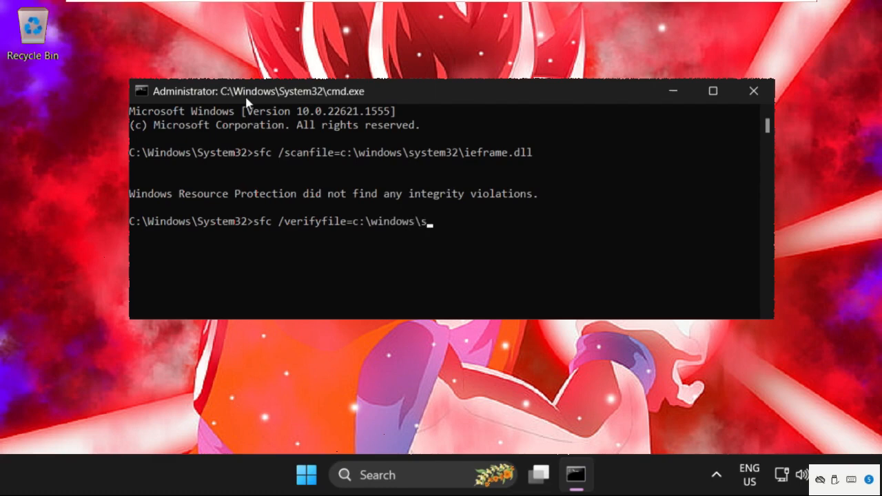
pyautogui.write('yste,=')
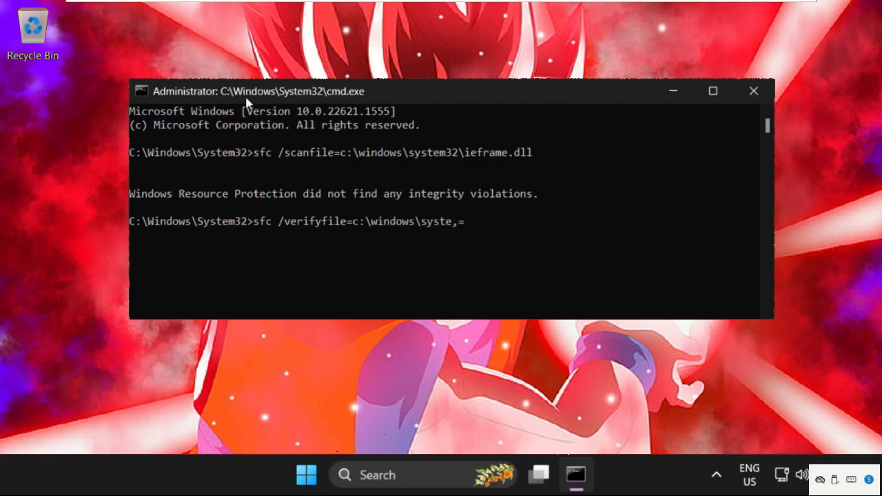
pyautogui.press('Backspace')
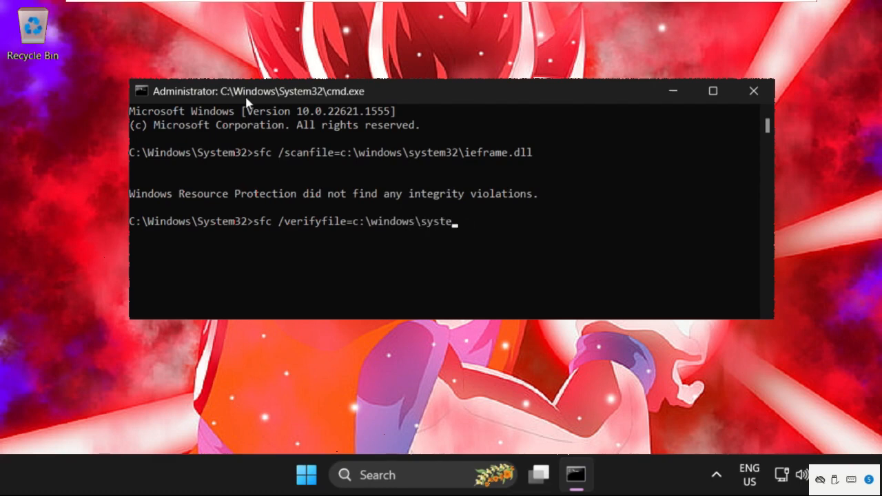
pyautogui.write('m32')
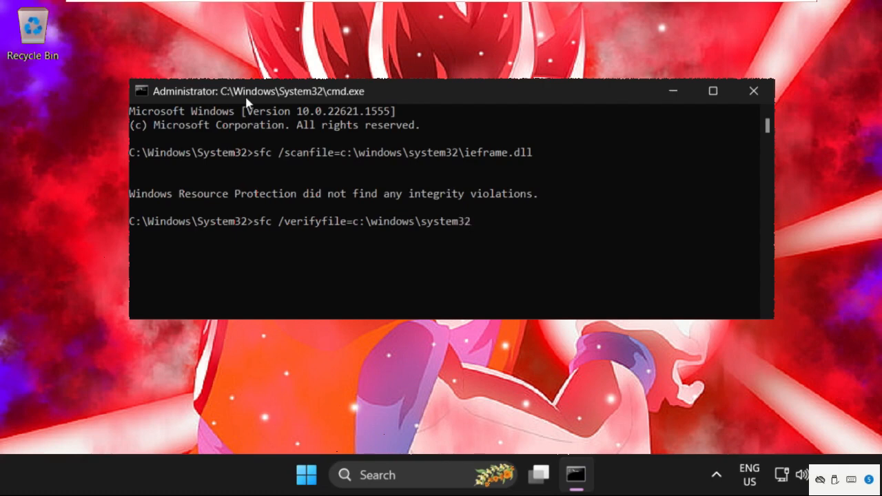
pyautogui.write('\\ieframe.d')
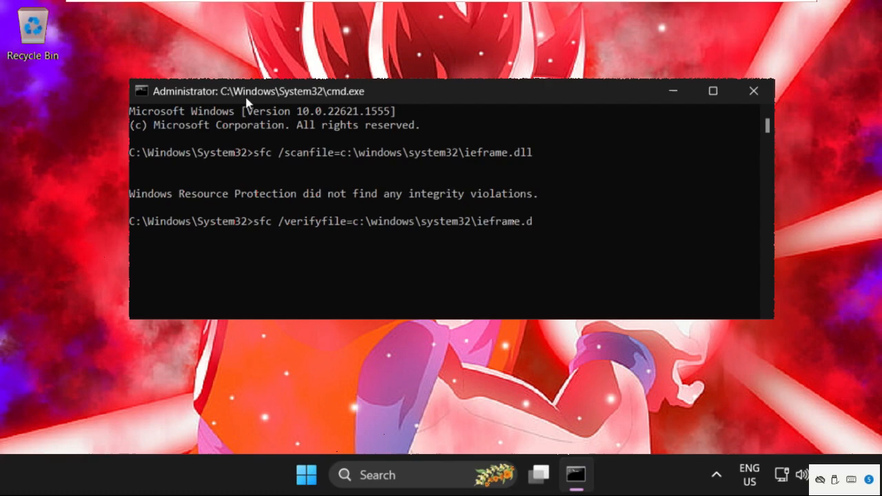
pyautogui.press('enter')
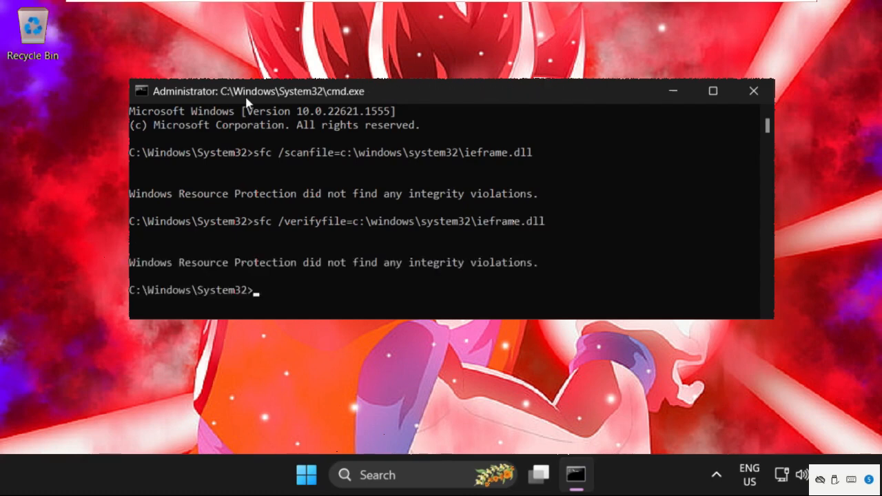
pyautogui.write('exit')
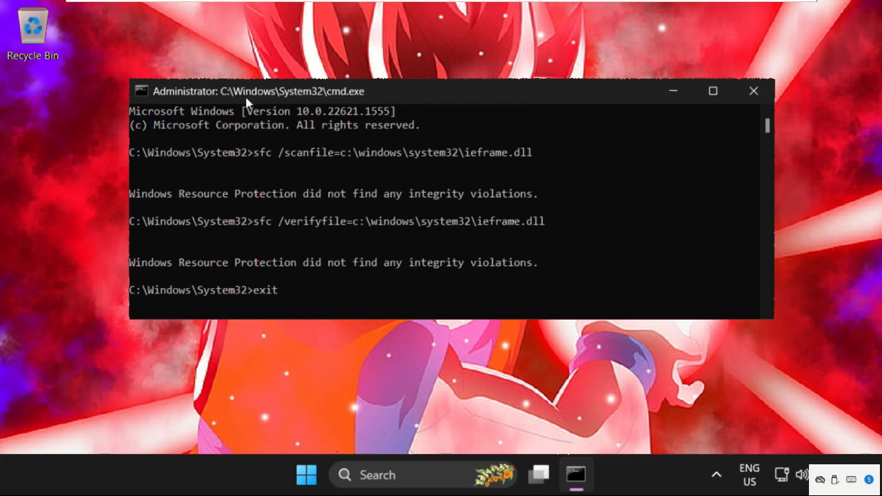
# - Show the Start menu power options, including Restart and Shut down
pyautogui.click(306, 474)
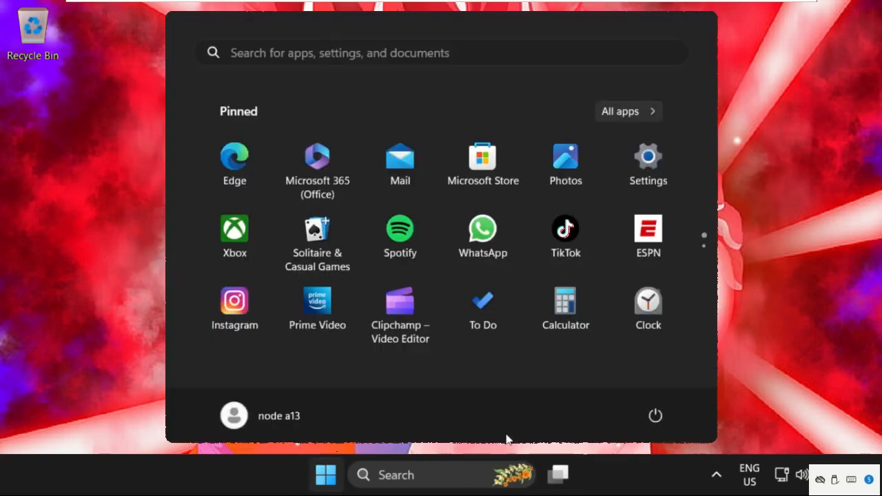
pyautogui.click(653, 415)
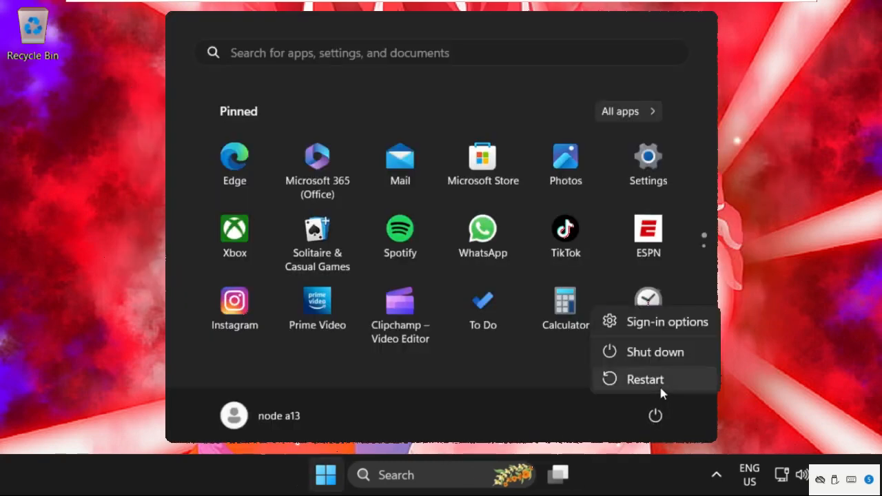